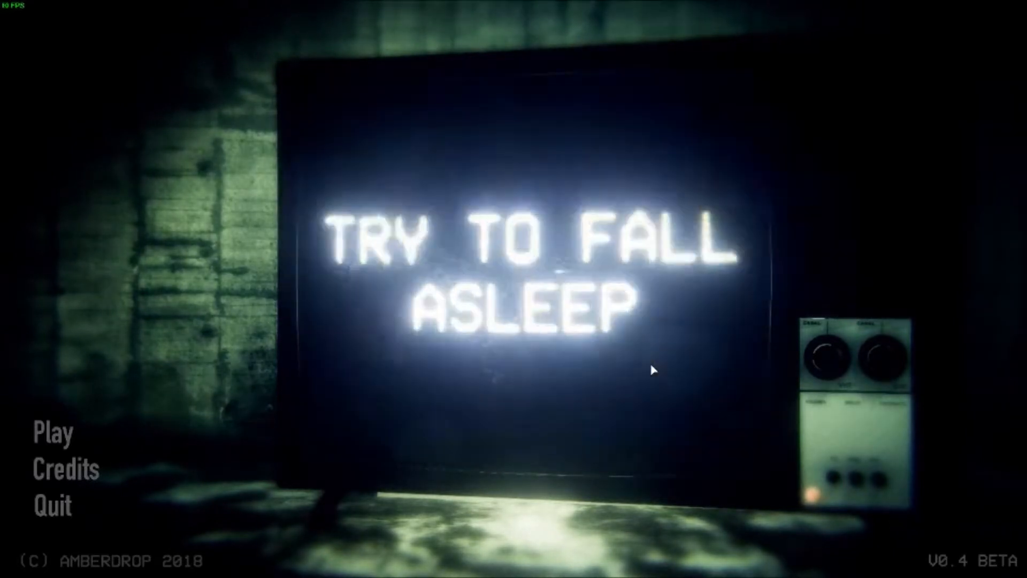
mouse_move(698, 263)
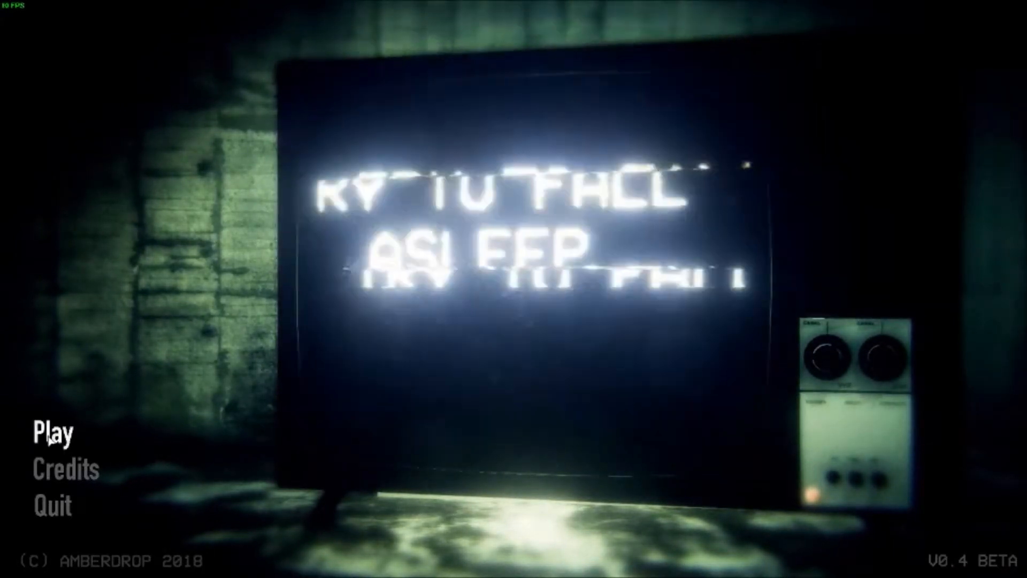
Step: Choose Play on the title menu to reach night selection
left_click(51, 440)
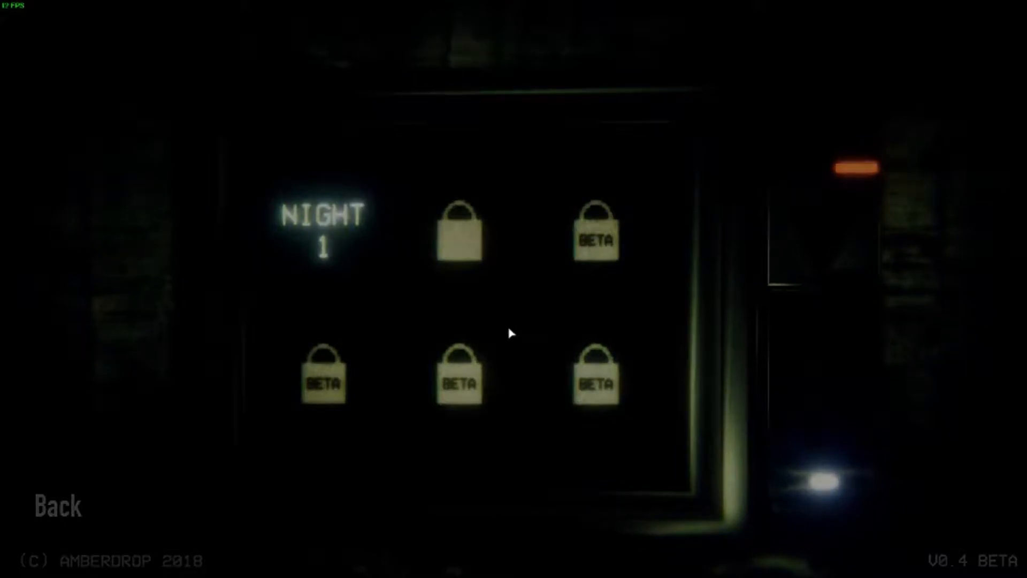
Step: Select the NIGHT 1 tile to start the first night
left_click(461, 237)
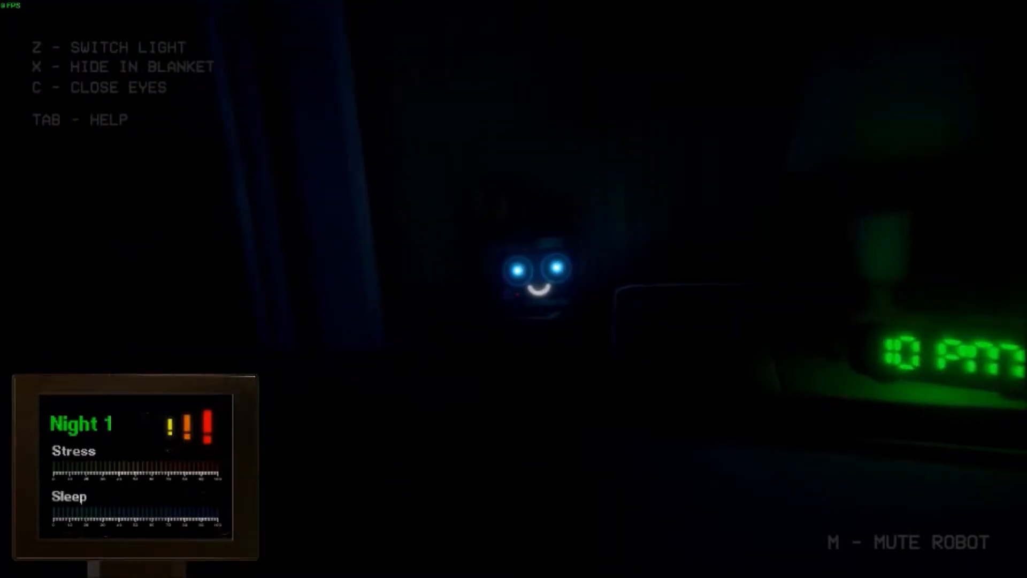
Step: Flash the bedside lamp on and off with Z to drive the creature away
key("Tab")
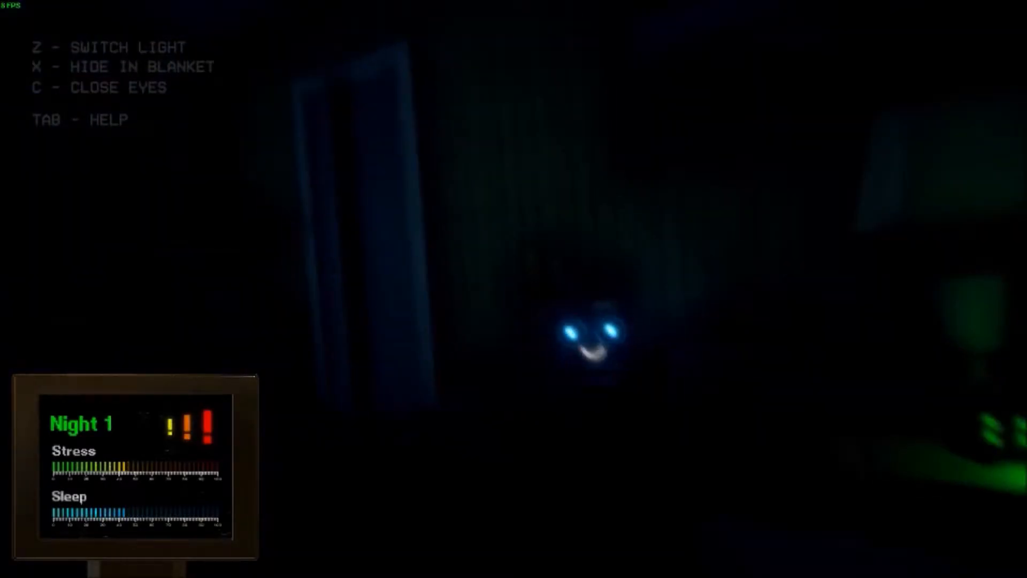
key("z")
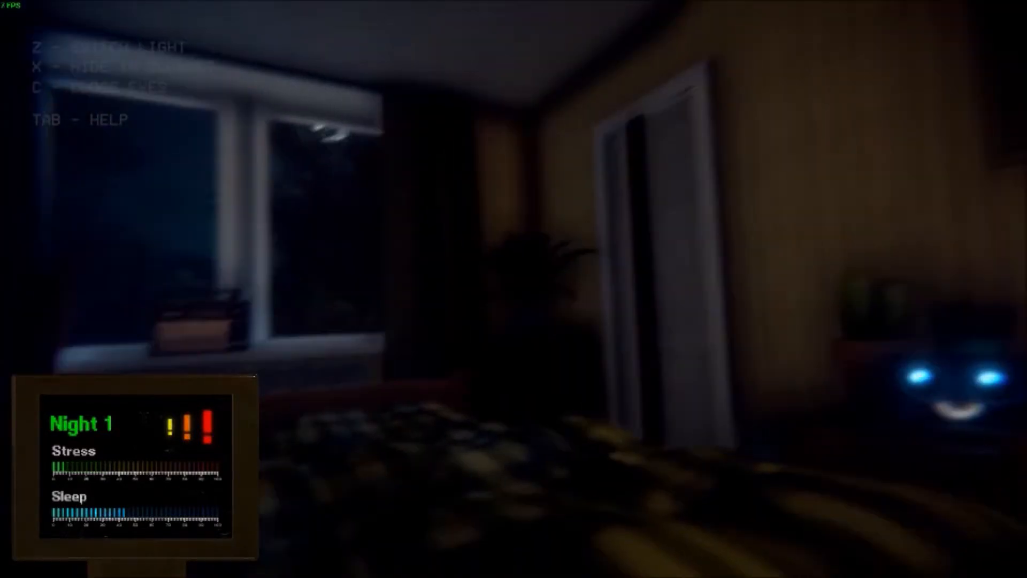
key("z")
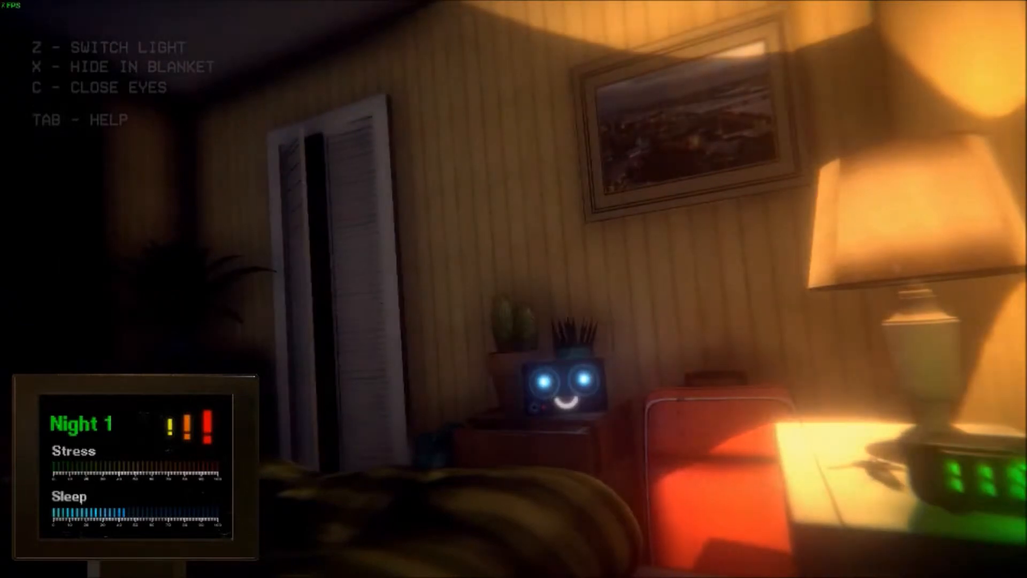
key("z")
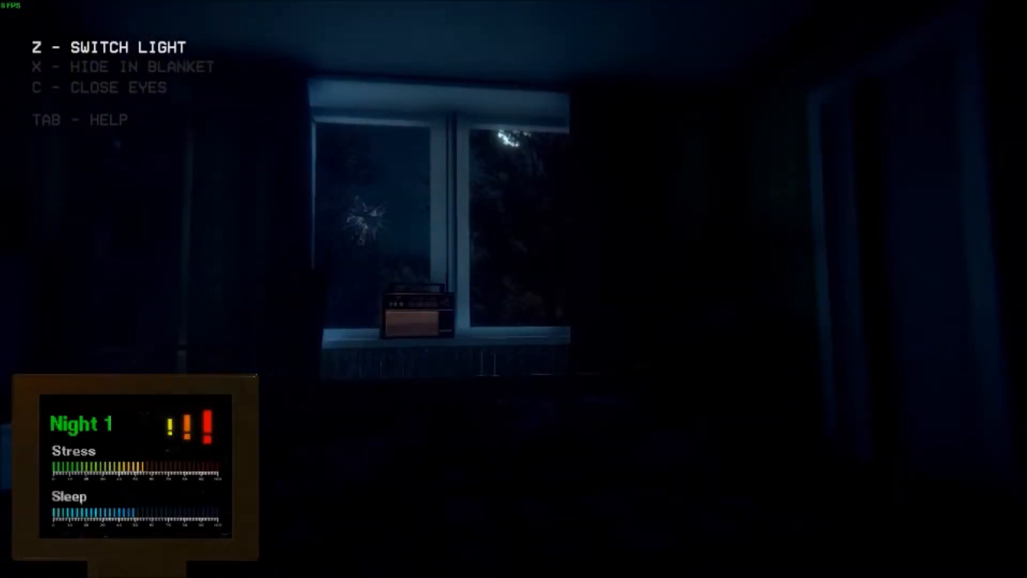
key("z")
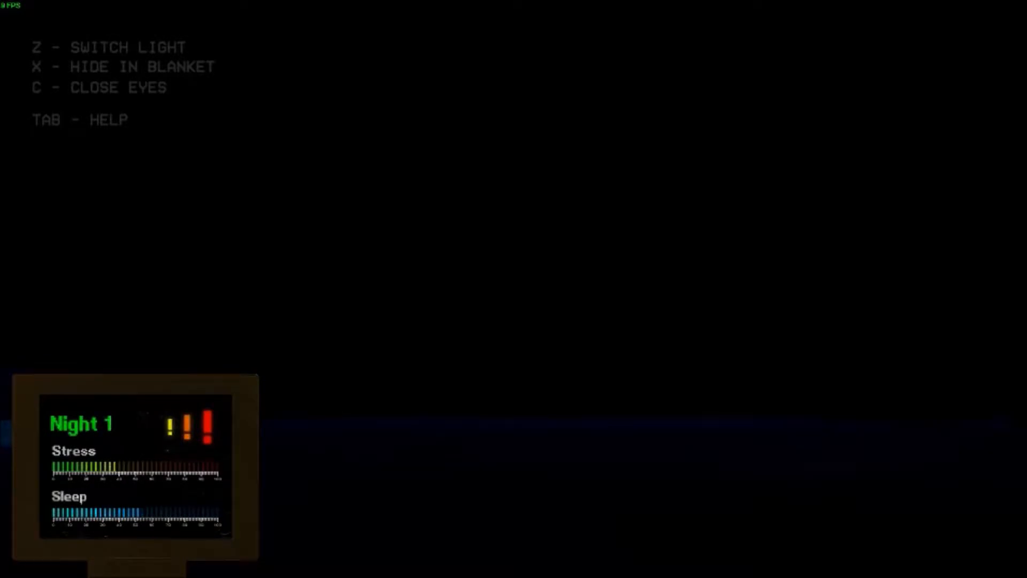
Step: Toggle the bedside lamp with Z while waiting for stress to drop
key("z")
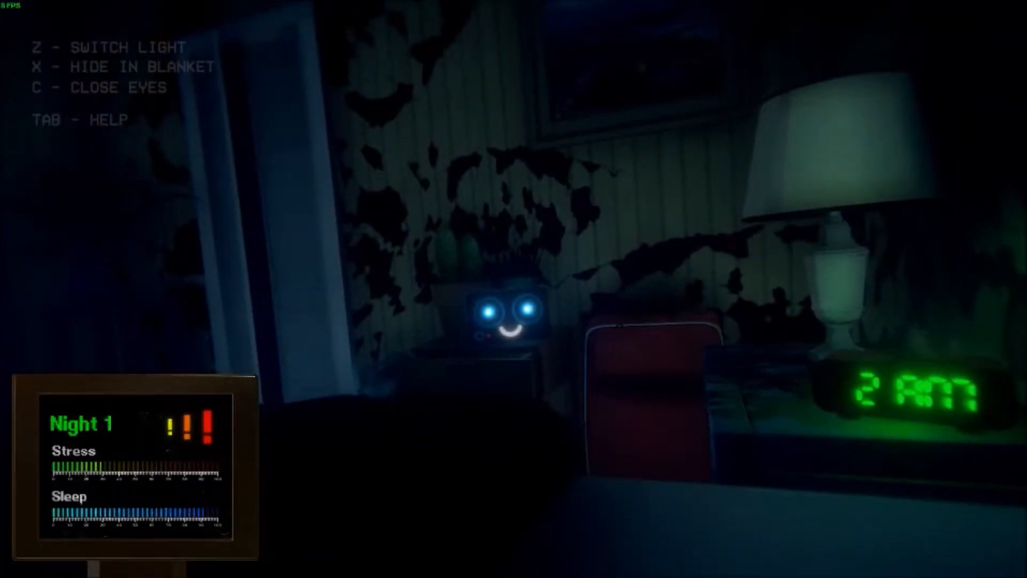
key("z")
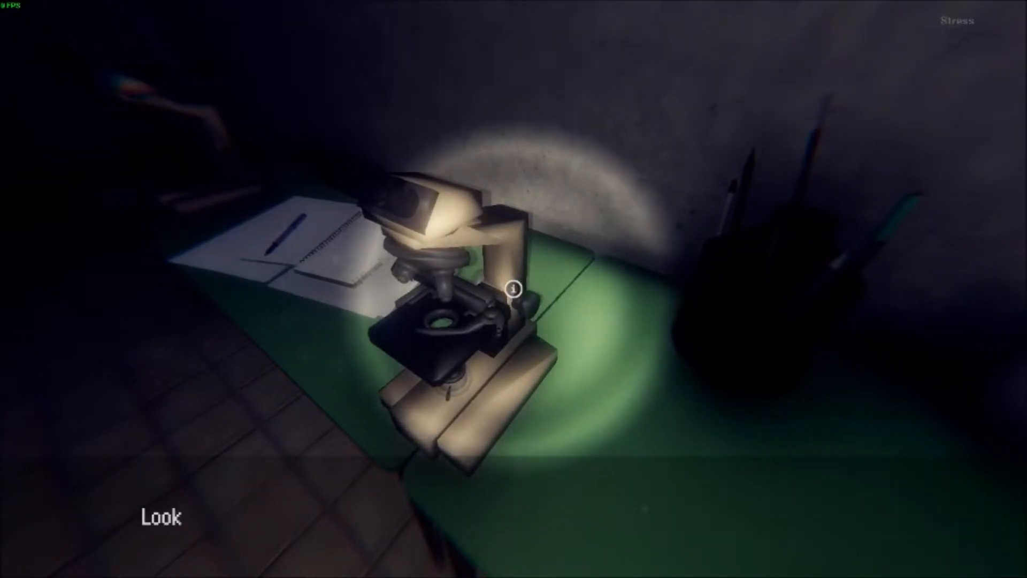
Step: Look closely at the microscope on the green desk
left_click(515, 303)
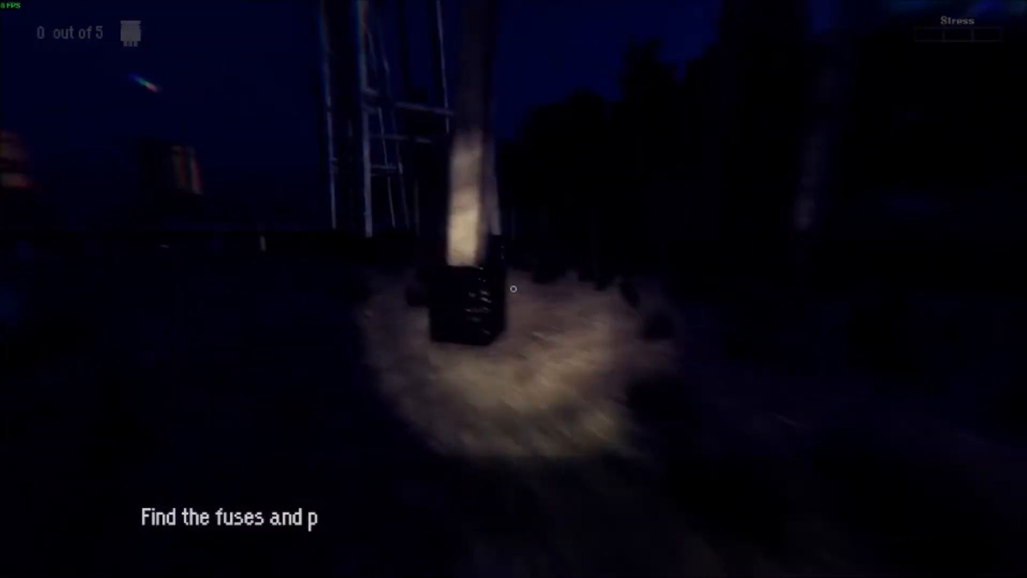
mouse_move(514, 289)
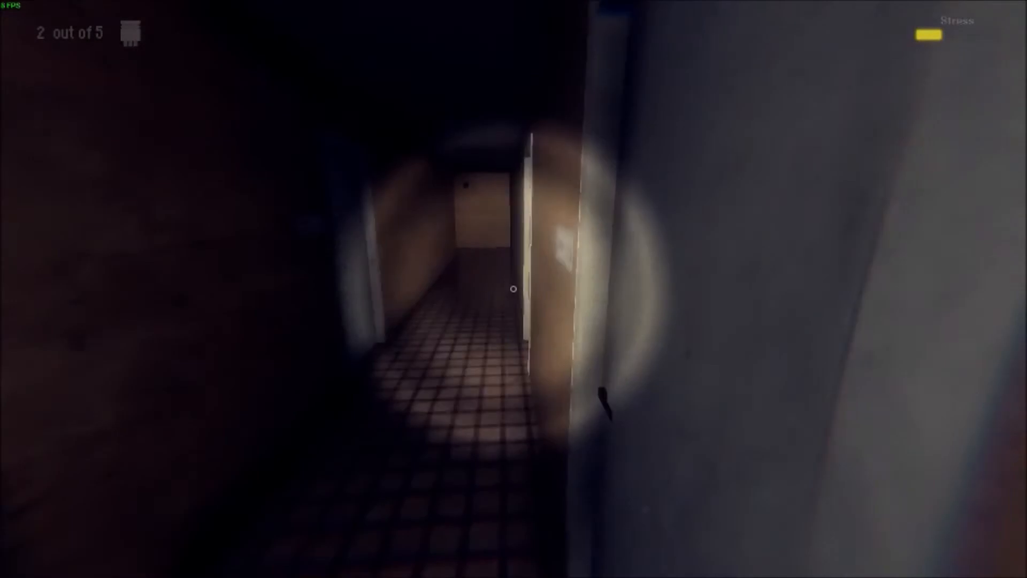
mouse_move(513, 302)
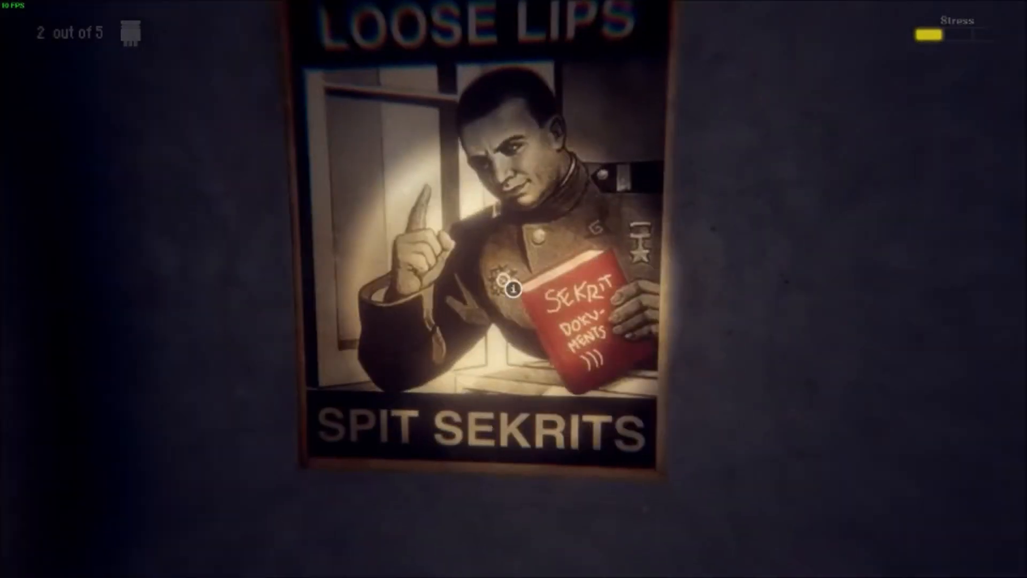
Step: Inspect the LOOSE LIPS SPIT SEKRITS poster through its info icon
left_click(514, 288)
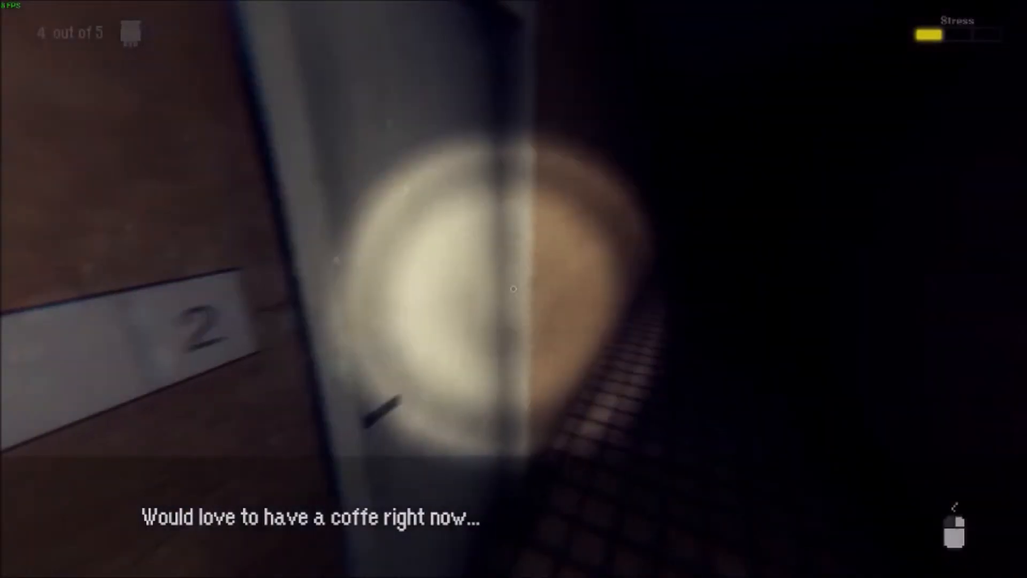
mouse_move(513, 289)
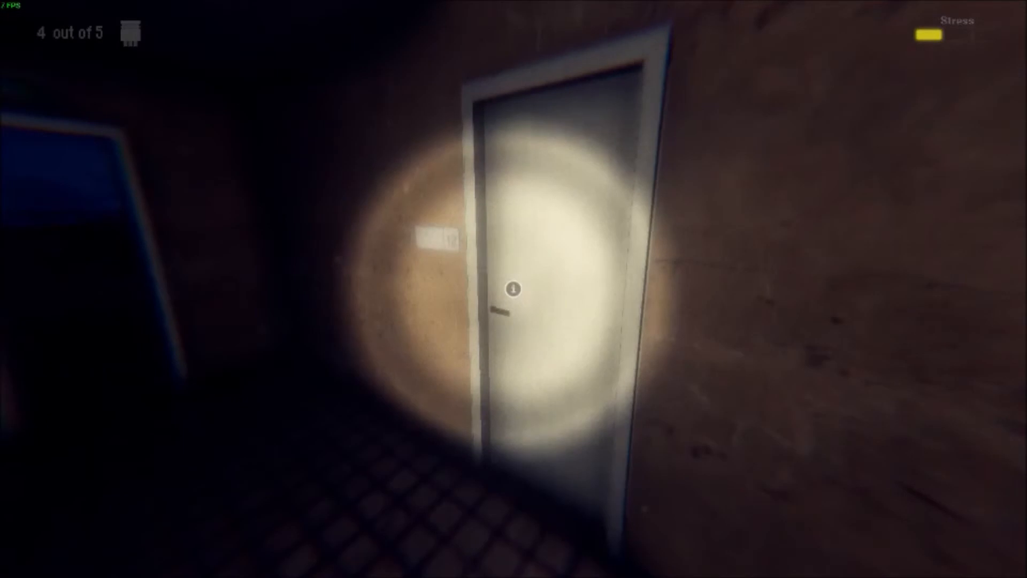
Step: Try the closed door after gathering four of five fuses
left_click(512, 289)
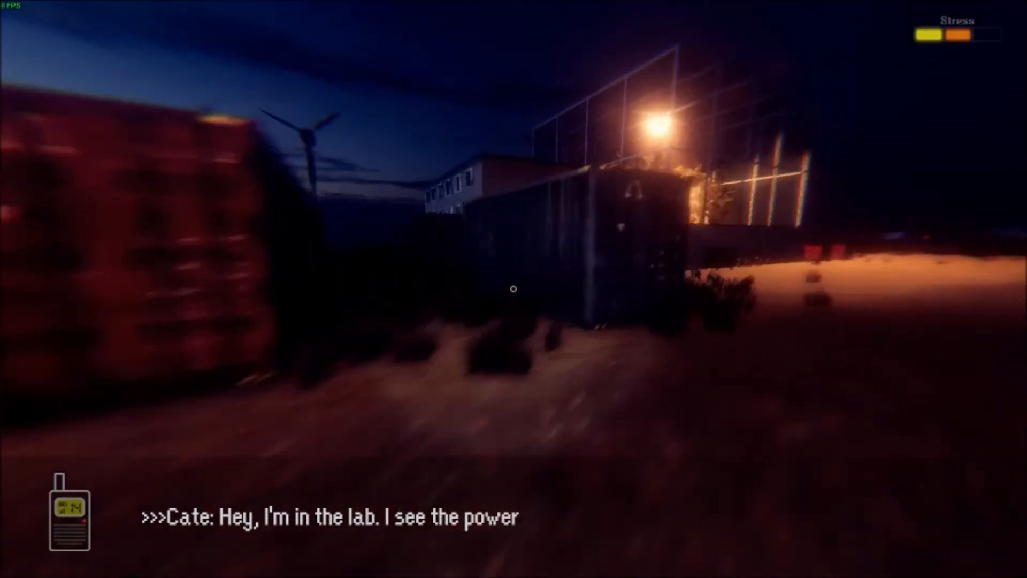
mouse_move(511, 291)
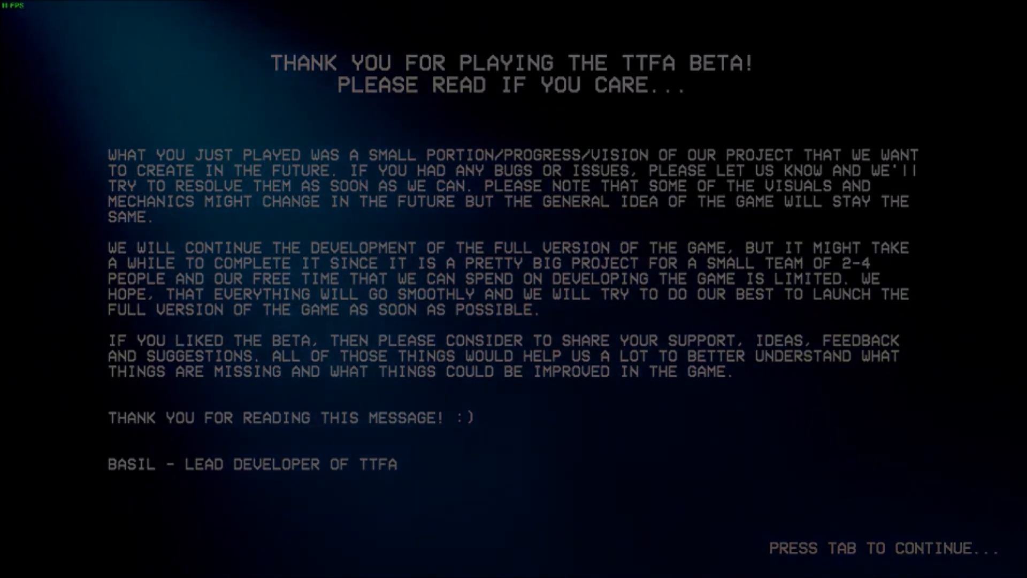
Step: Continue past the 'Thank you for playing the TTFA beta' message
key("Tab")
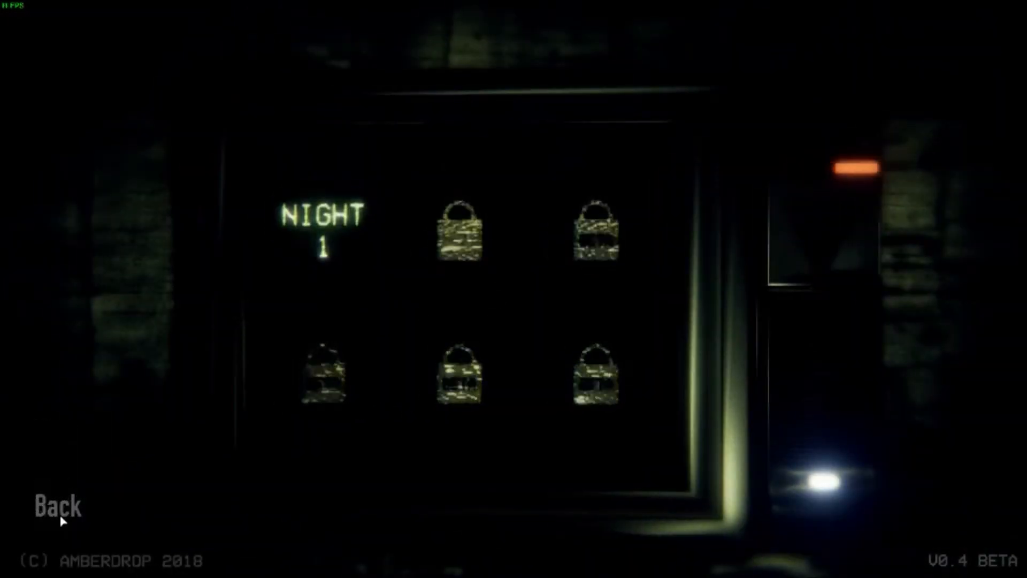
Step: Go Back from night selection to the title menu
left_click(56, 510)
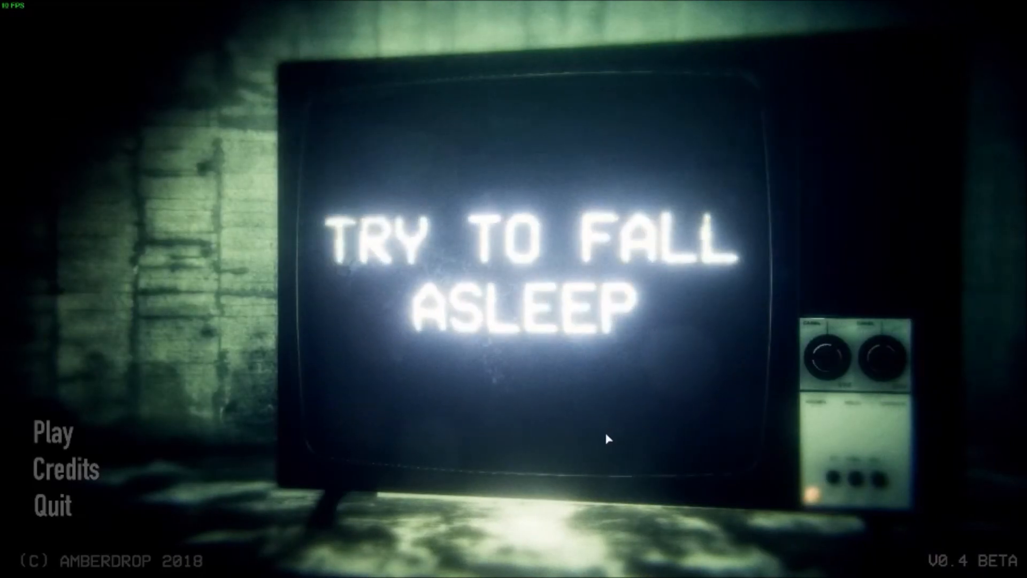